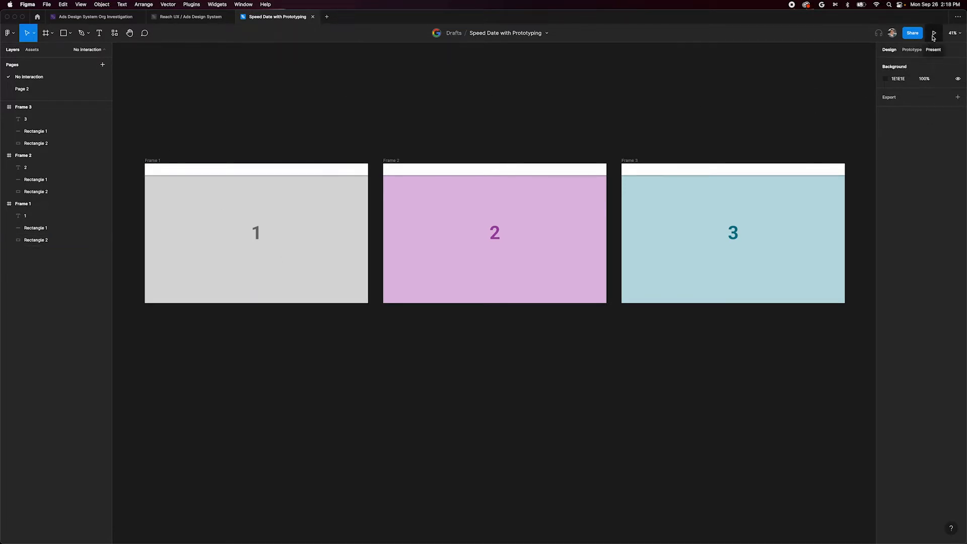
# Preview the three unconnected frames, step forward and back, enable comment mode and show the options.
pyautogui.click(933, 33)
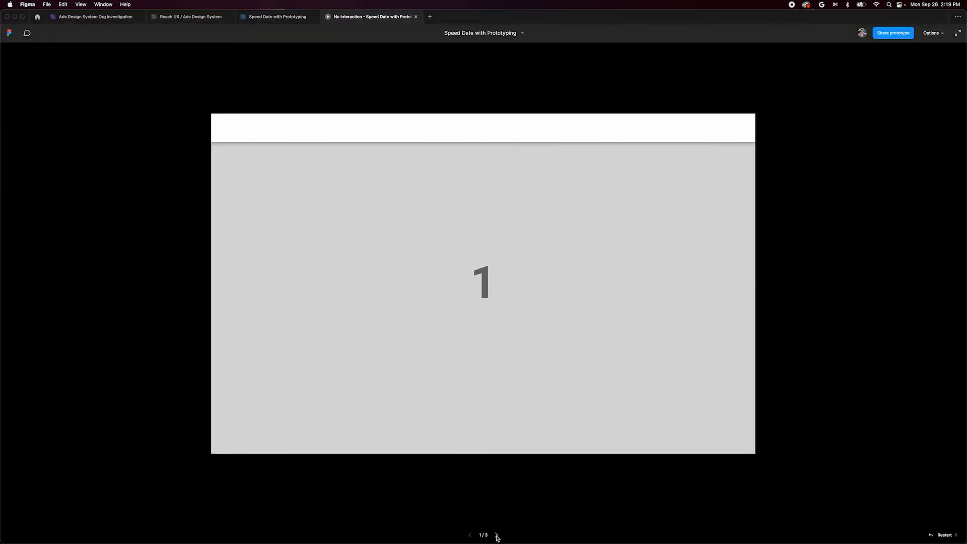
pyautogui.click(497, 535)
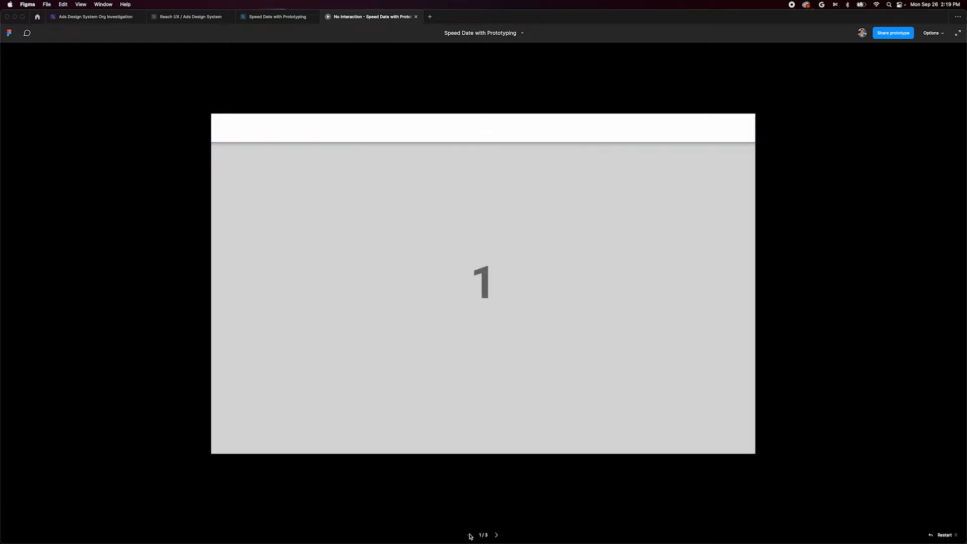
pyautogui.click(495, 535)
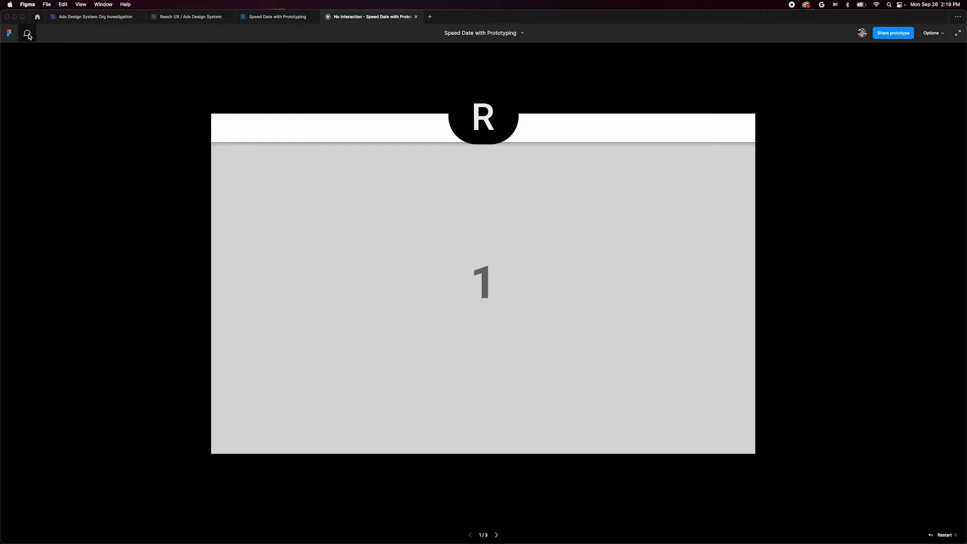
pyautogui.click(25, 32)
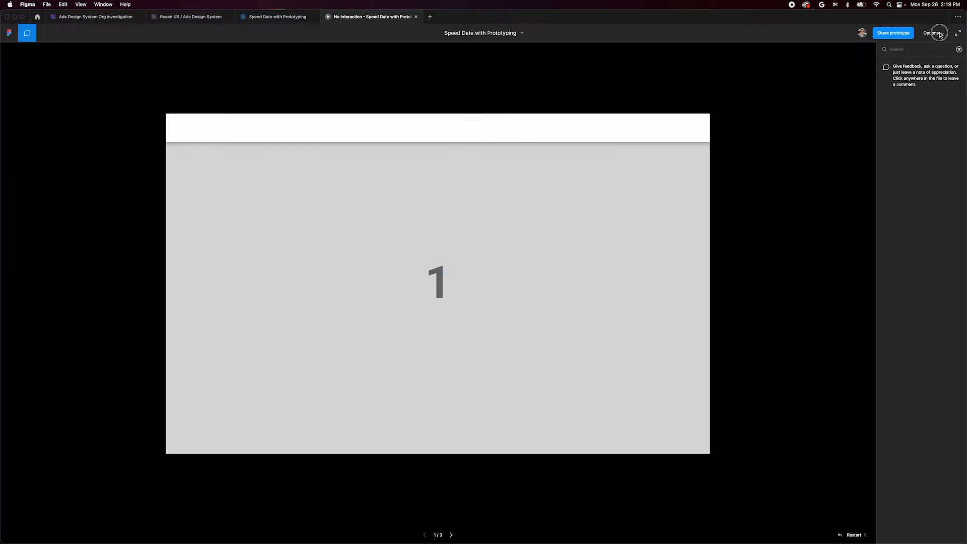
pyautogui.click(932, 33)
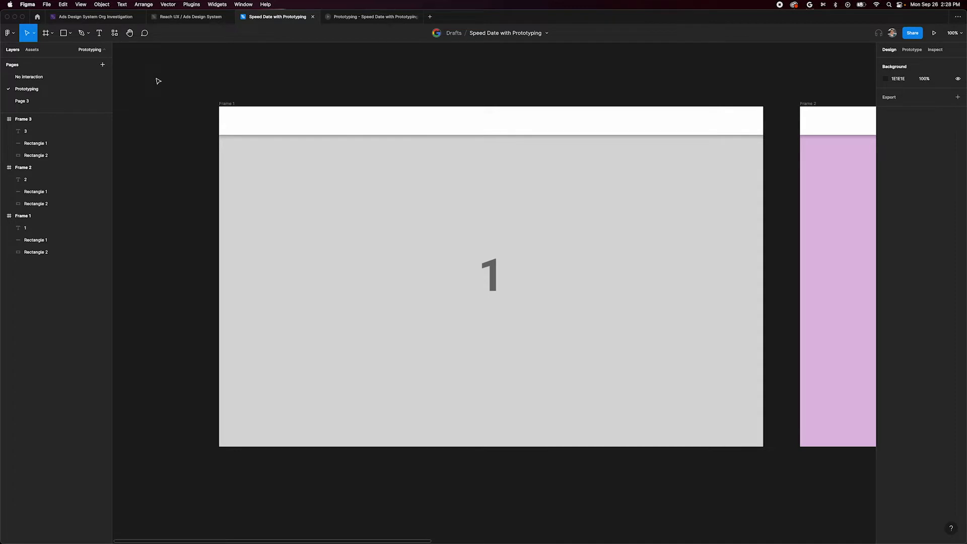
pyautogui.moveTo(729, 90)
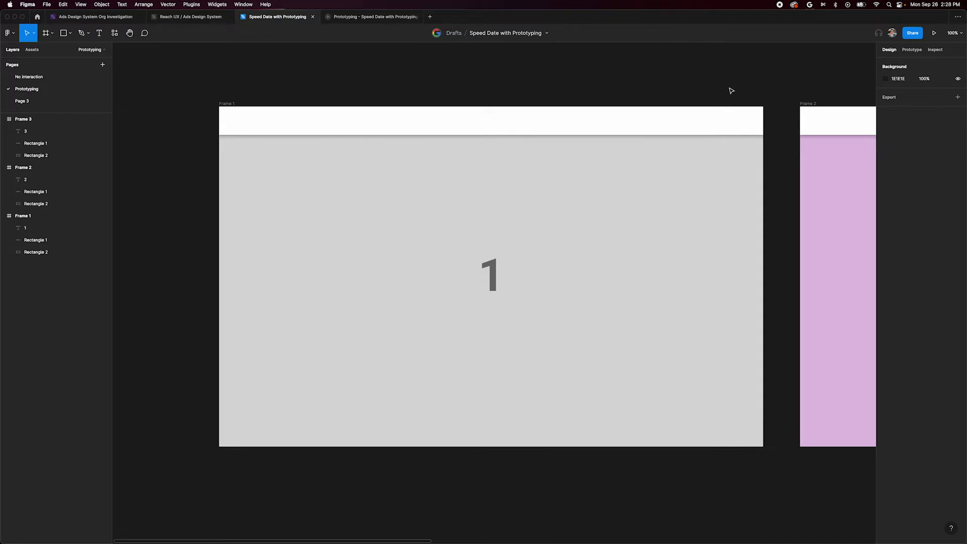
# Wire Frame 1 on the Prototyping page to navigate to Frame 2 on click, instantly.
pyautogui.click(913, 49)
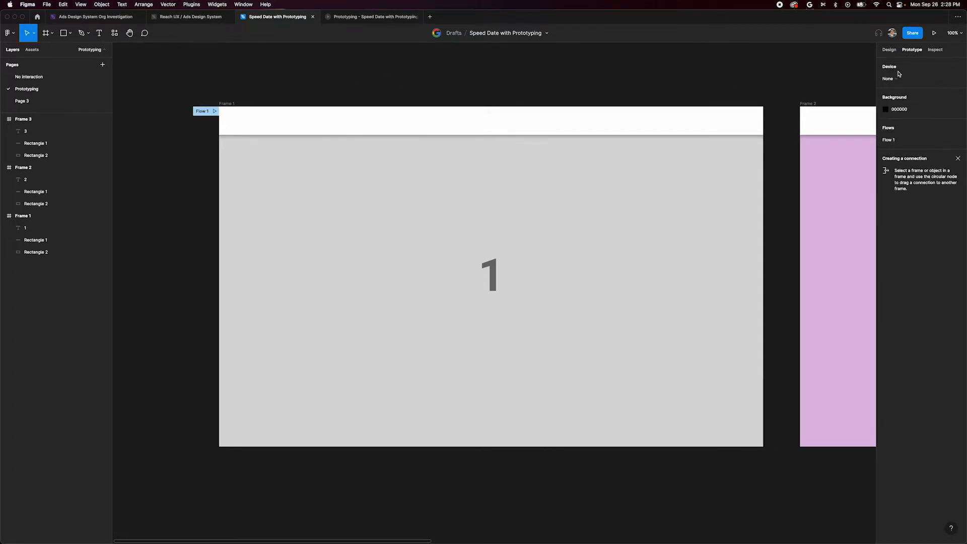
pyautogui.moveTo(921, 96)
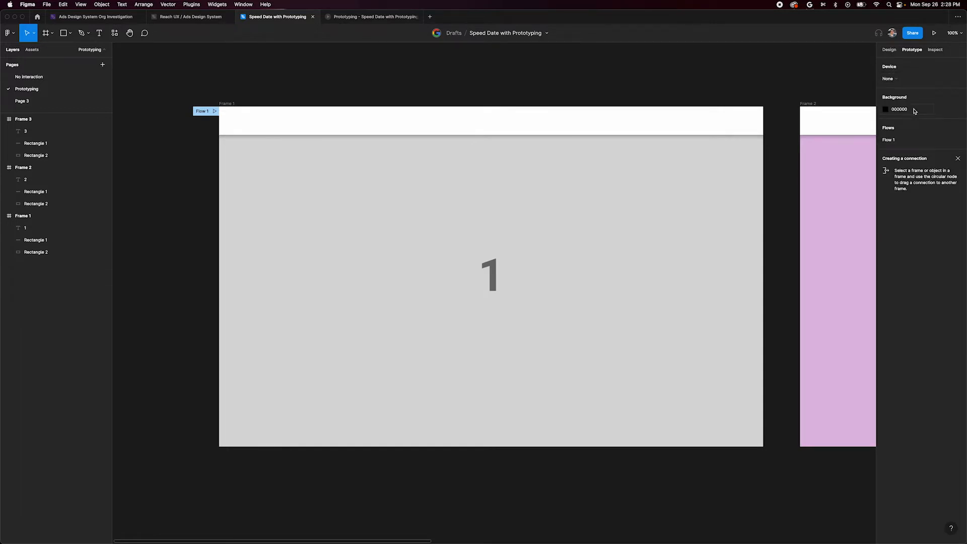
pyautogui.click(227, 103)
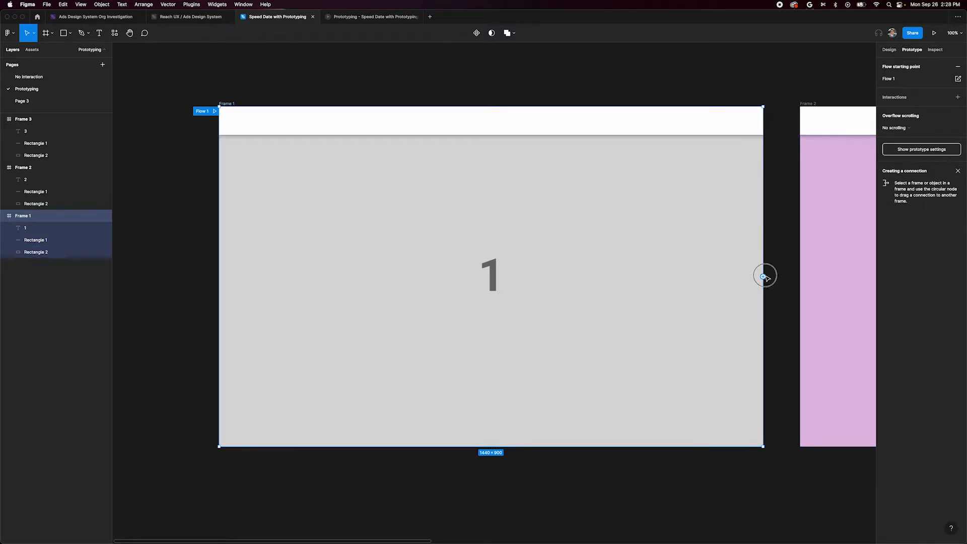
pyautogui.moveTo(765, 276); pyautogui.dragTo(808, 271)
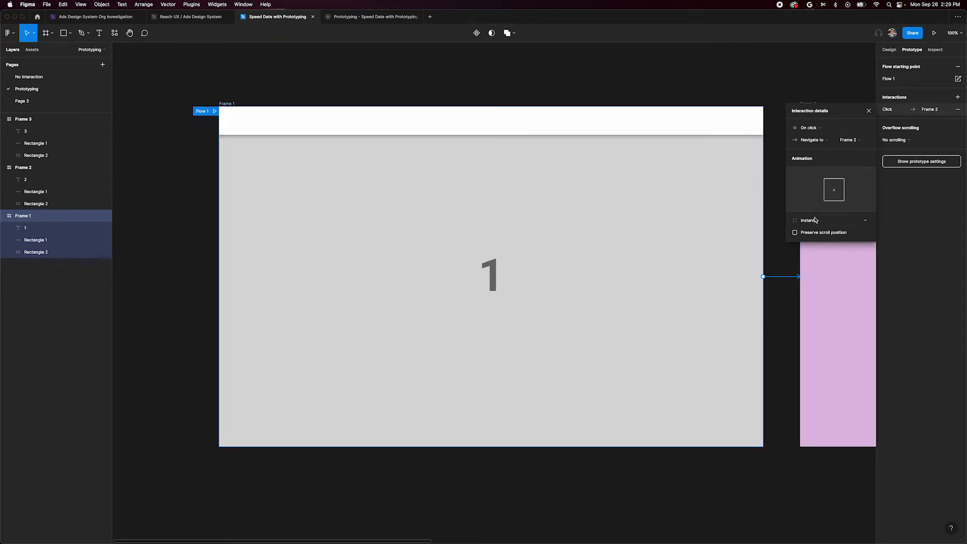
pyautogui.moveTo(802, 161)
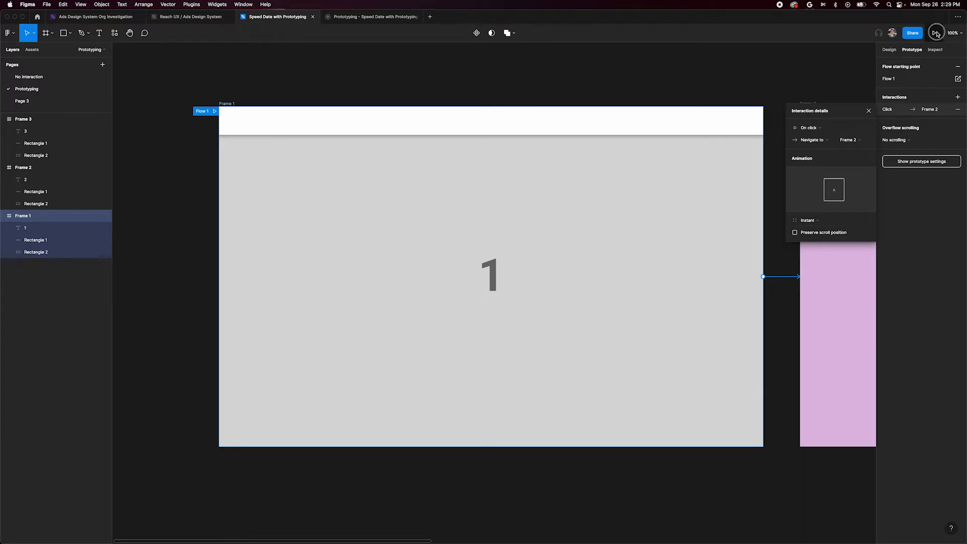
# Preview the flow, then change the Frame 1 trigger to On drag and While hovering.
pyautogui.click(937, 32)
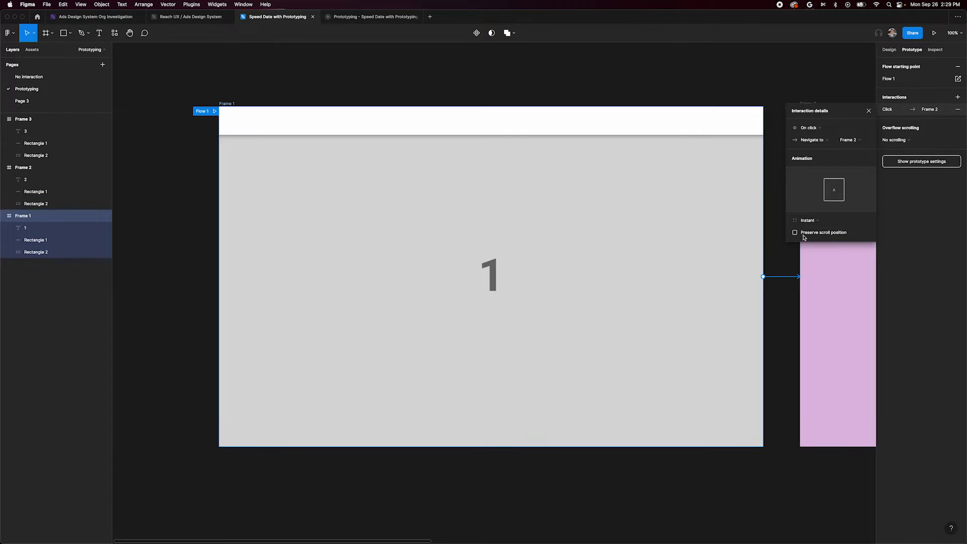
pyautogui.click(807, 128)
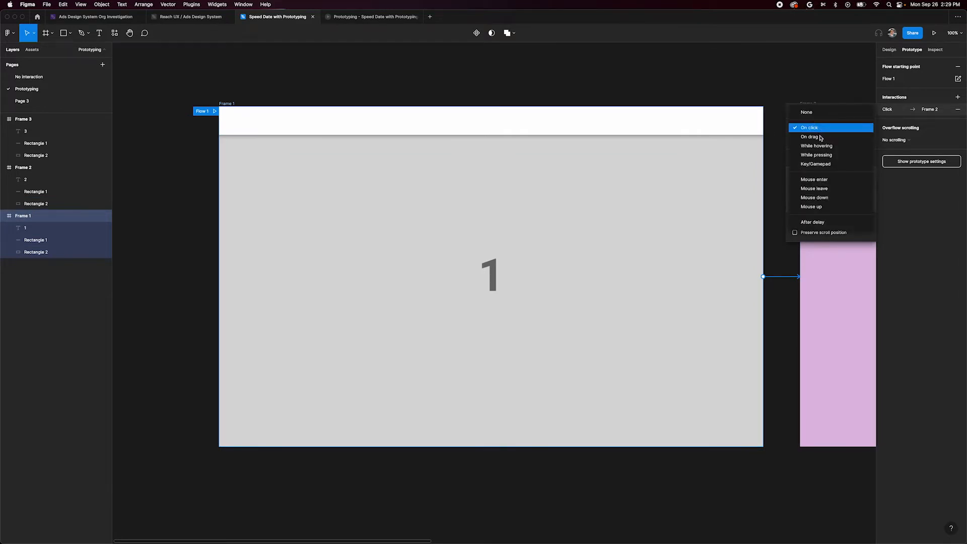
pyautogui.click(800, 137)
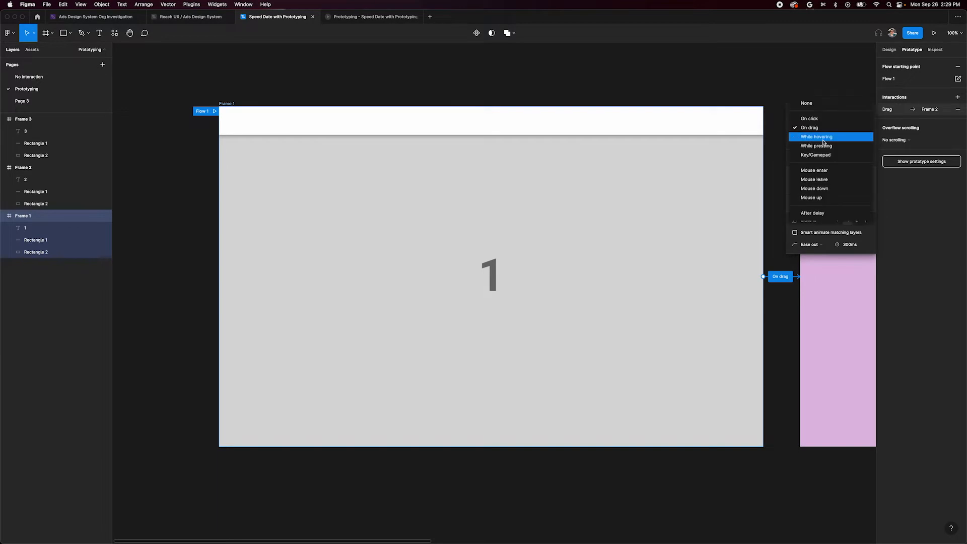
pyautogui.click(370, 16)
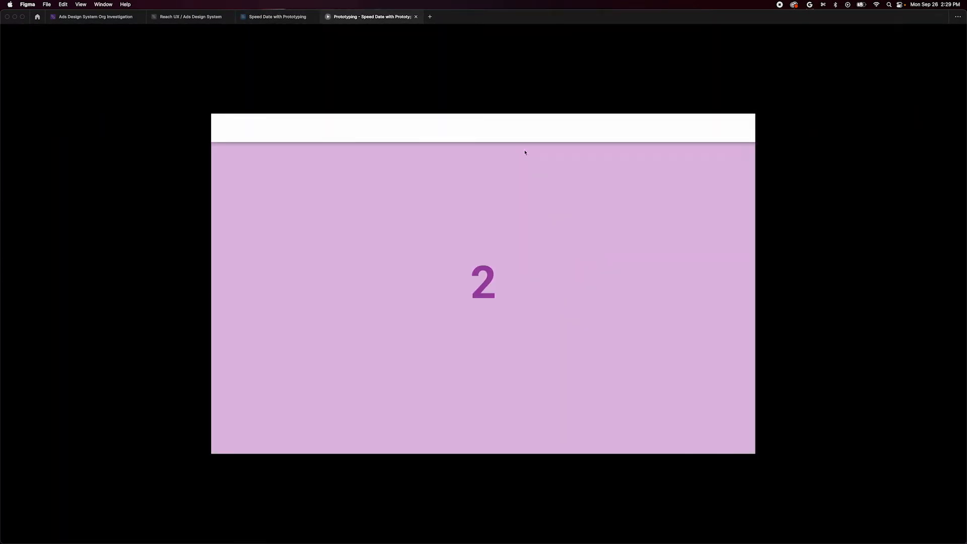
pyautogui.moveTo(476, 97)
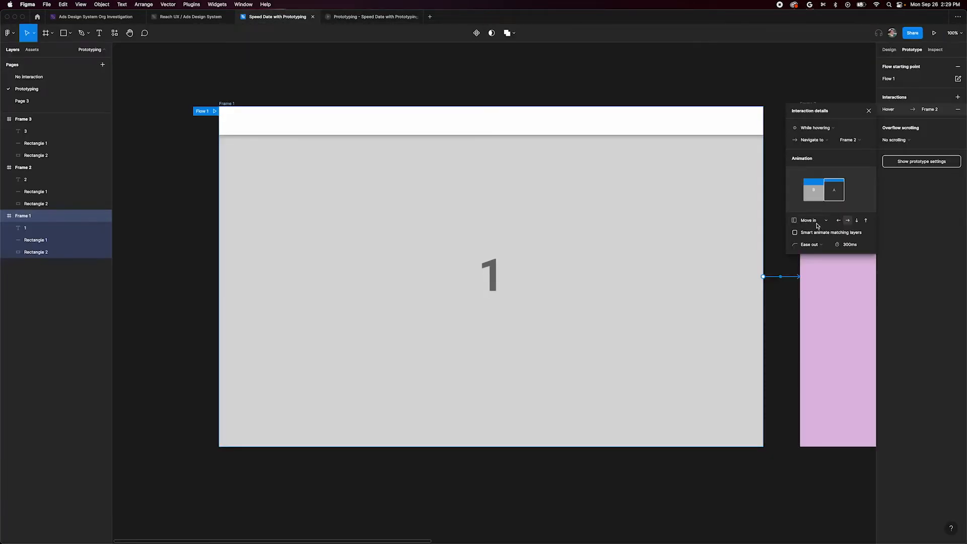
# Set the trigger to While pressing, keeping Navigate to Frame 2 with an instant transition.
pyautogui.click(812, 128)
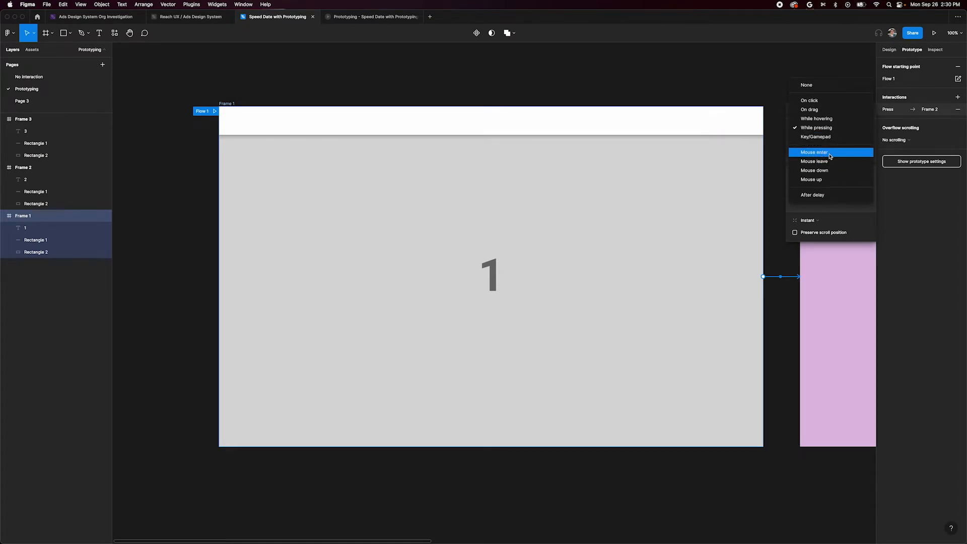
pyautogui.moveTo(828, 143)
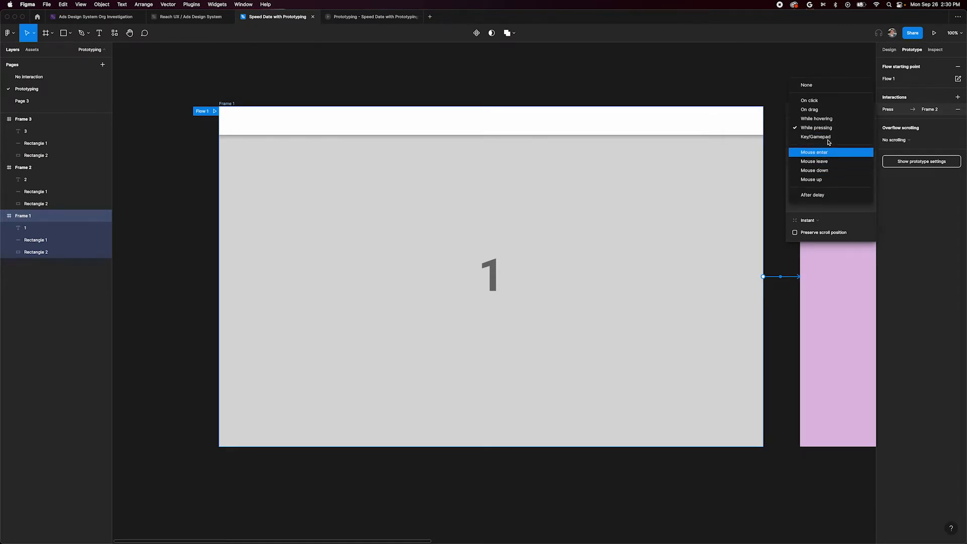
pyautogui.moveTo(827, 119)
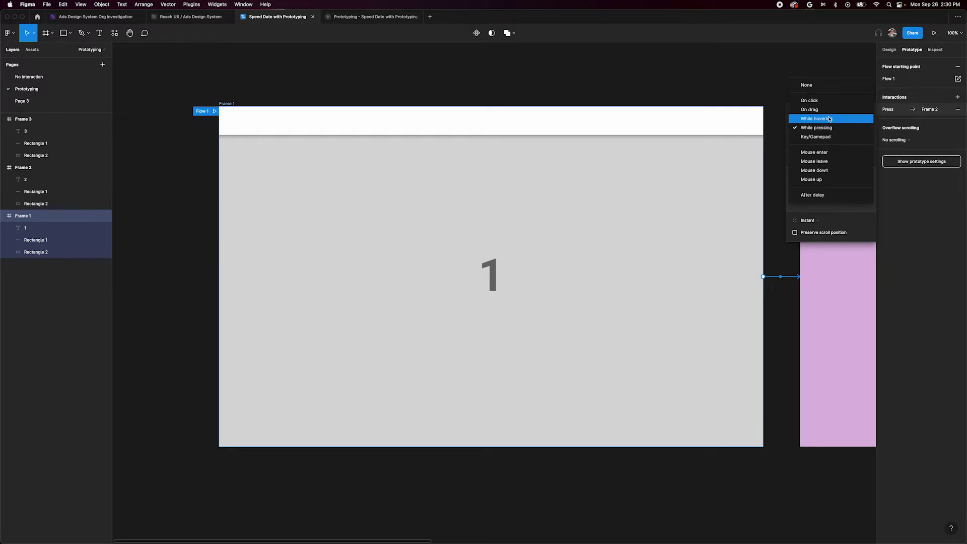
pyautogui.click(818, 128)
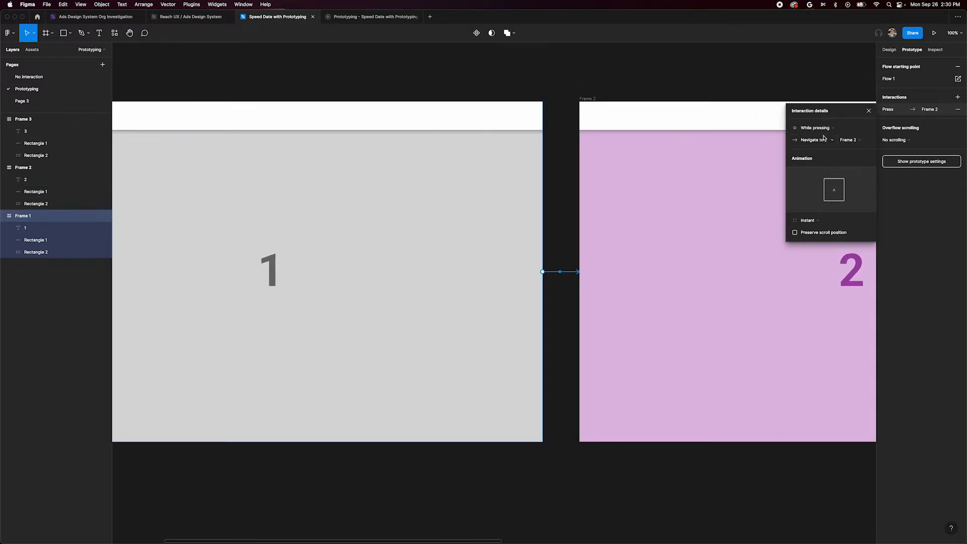
pyautogui.click(812, 127)
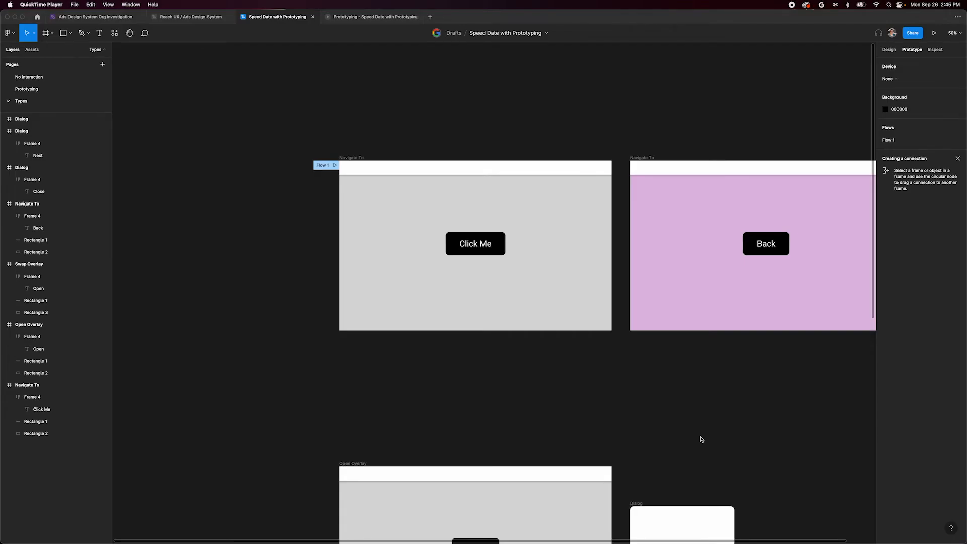
pyautogui.moveTo(415, 167)
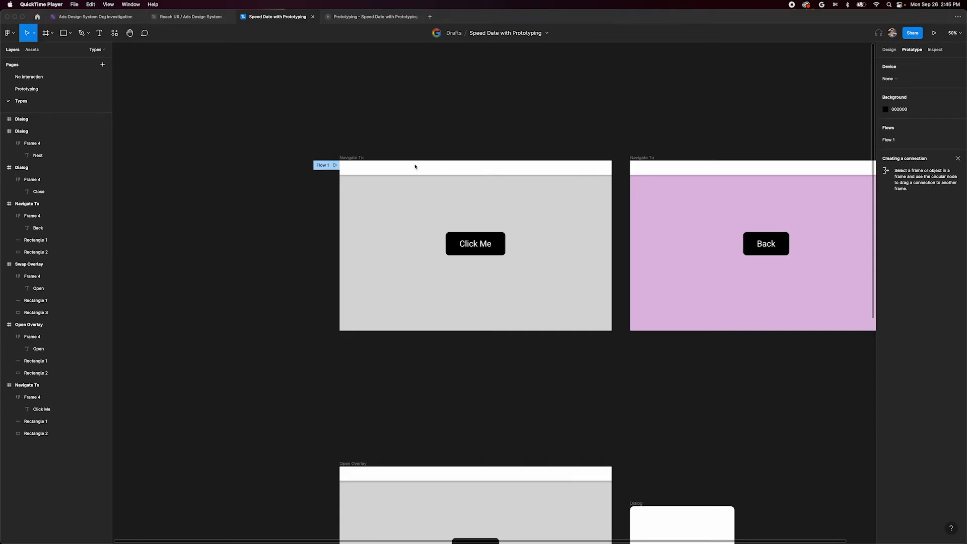
pyautogui.moveTo(389, 147)
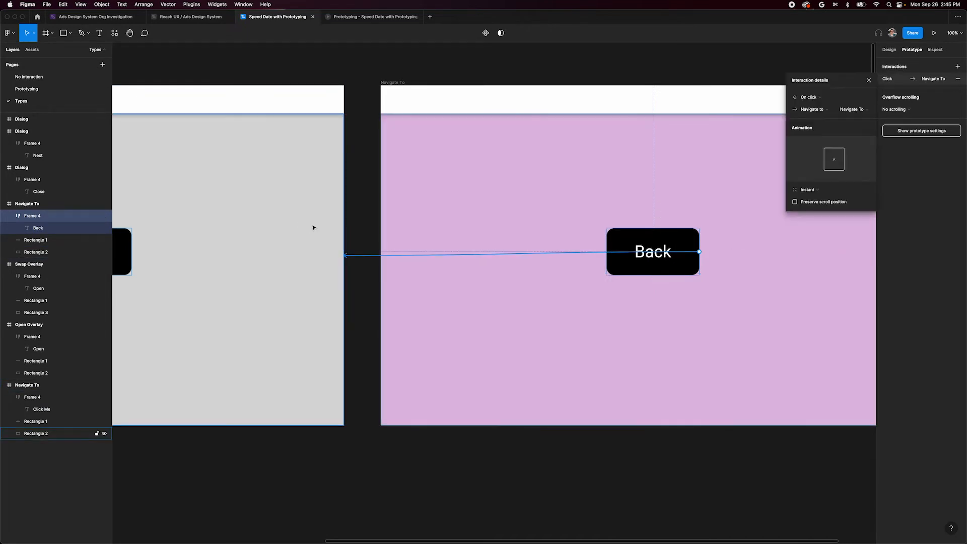
# Run the Types page prototype, going from Click Me to the Back screen and back again.
pyautogui.click(381, 16)
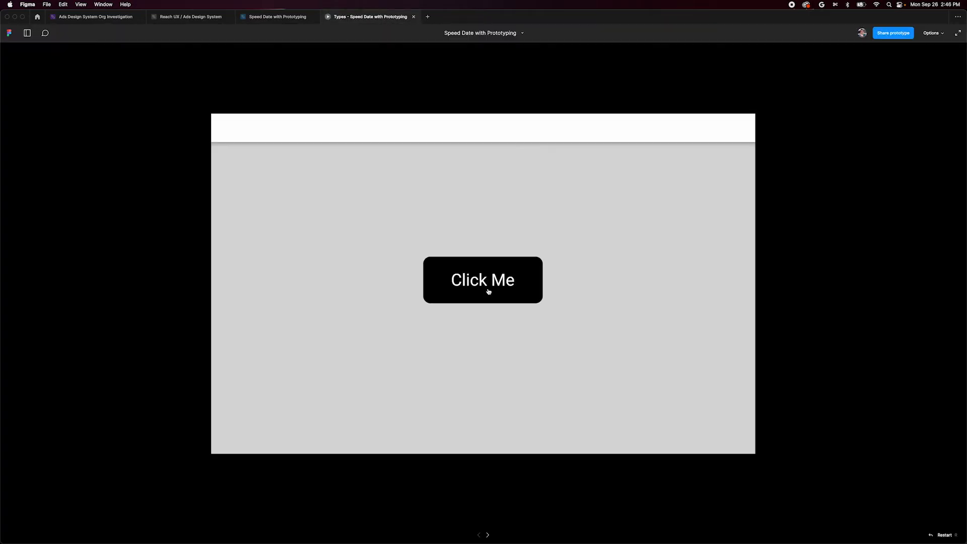
pyautogui.click(484, 287)
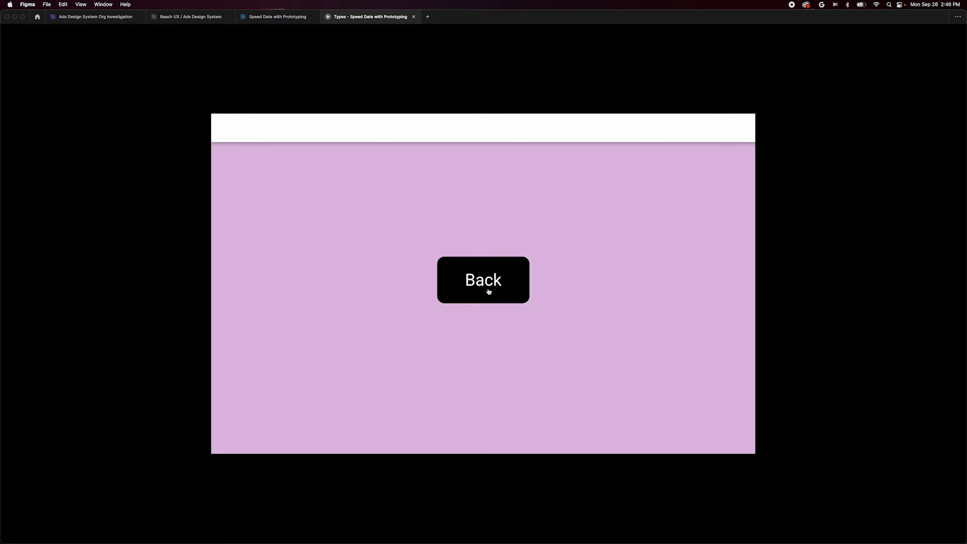
pyautogui.click(482, 286)
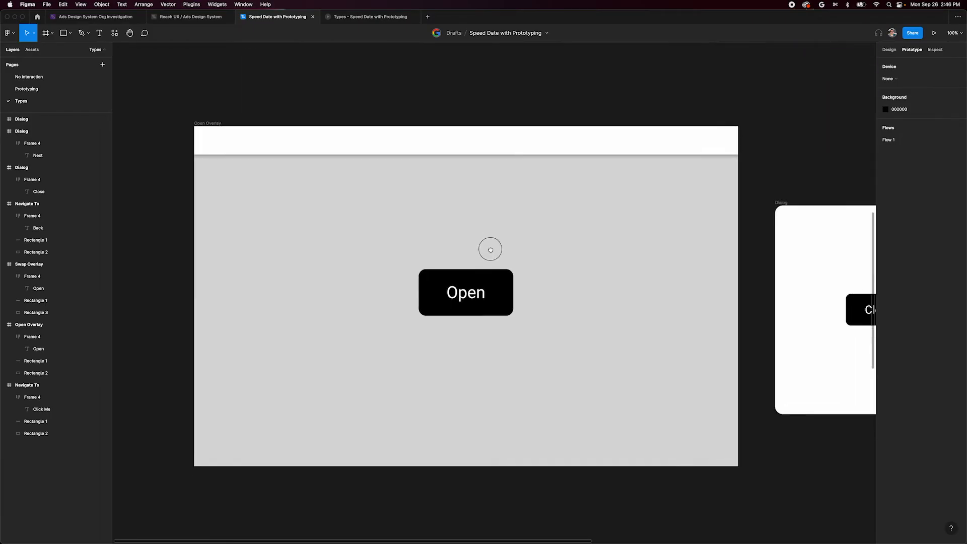
# Make the Open button show the Dialog as an overlay instead of navigating to it.
pyautogui.click(465, 292)
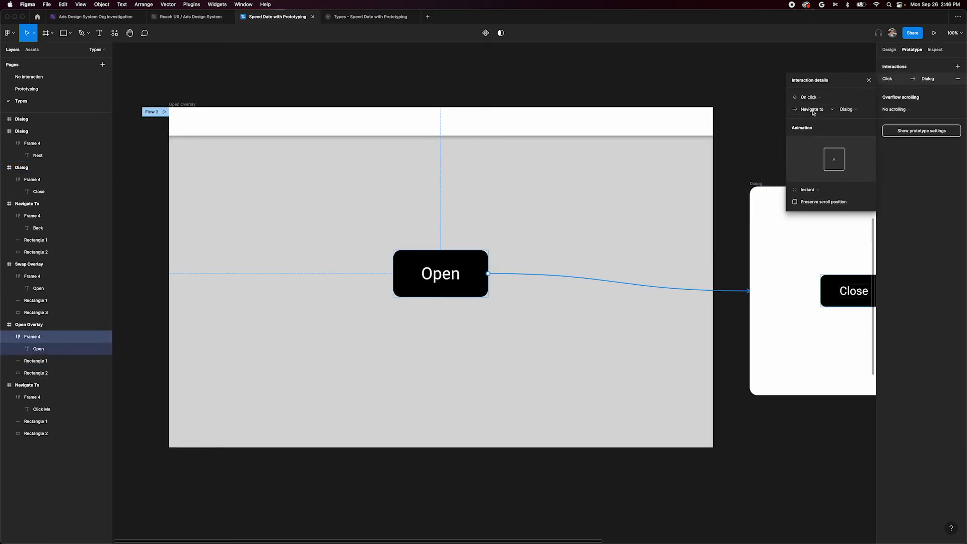
pyautogui.click(814, 109)
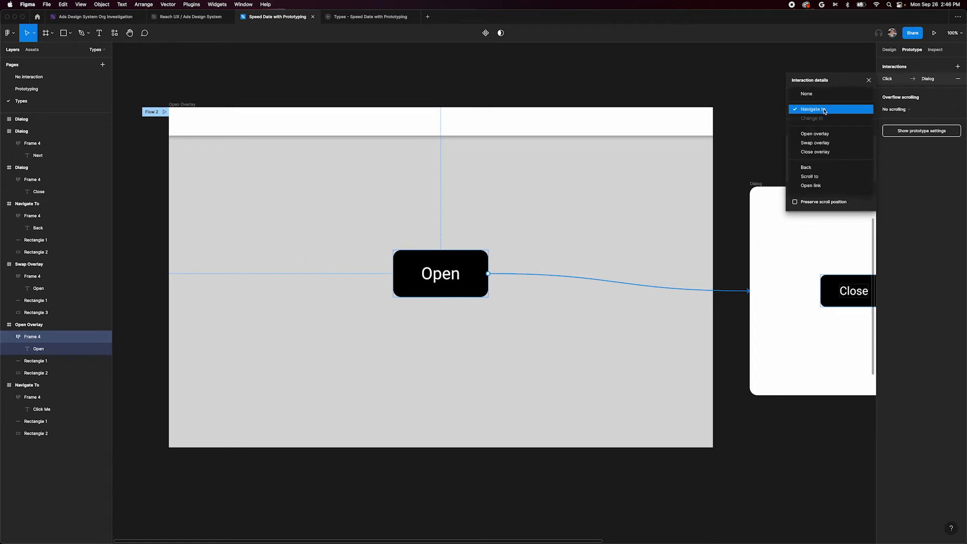
pyautogui.click(816, 133)
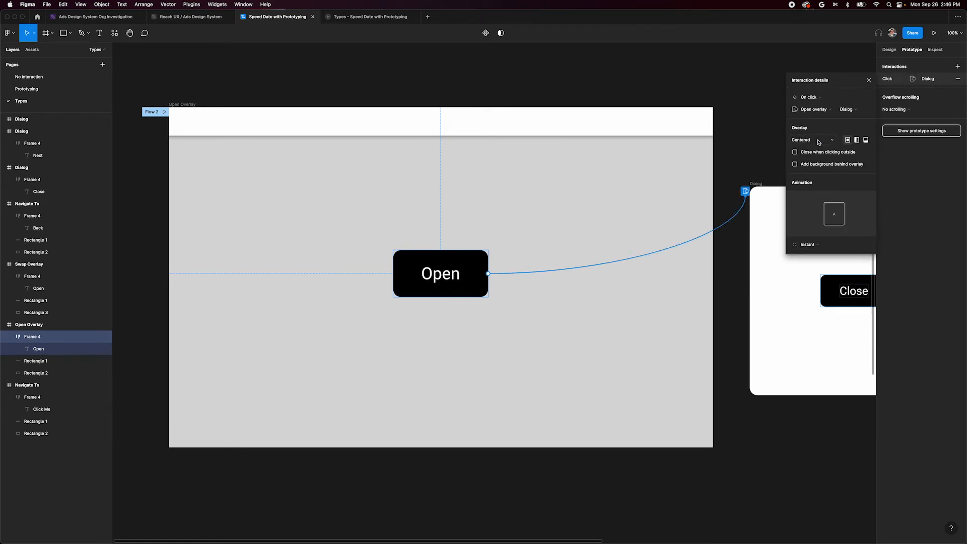
pyautogui.click(814, 139)
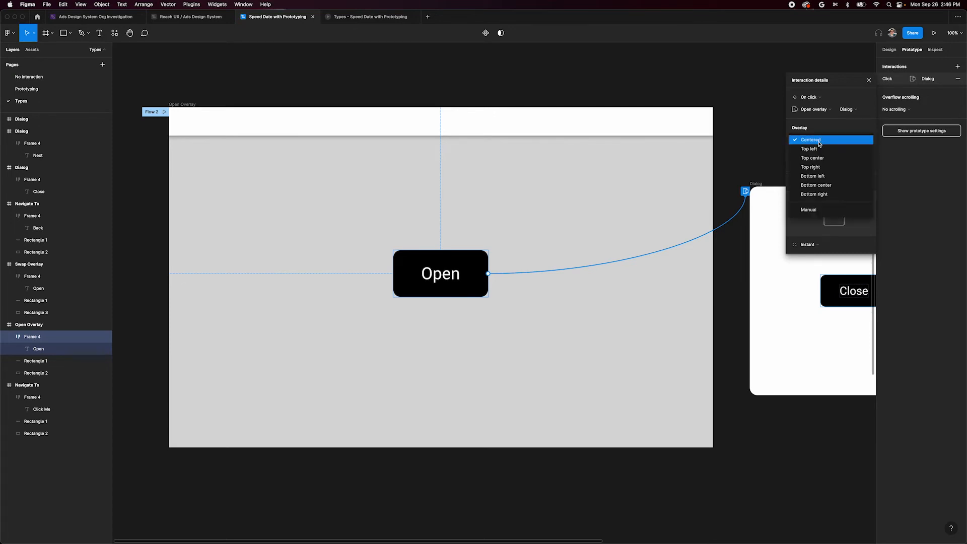
pyautogui.moveTo(809, 149)
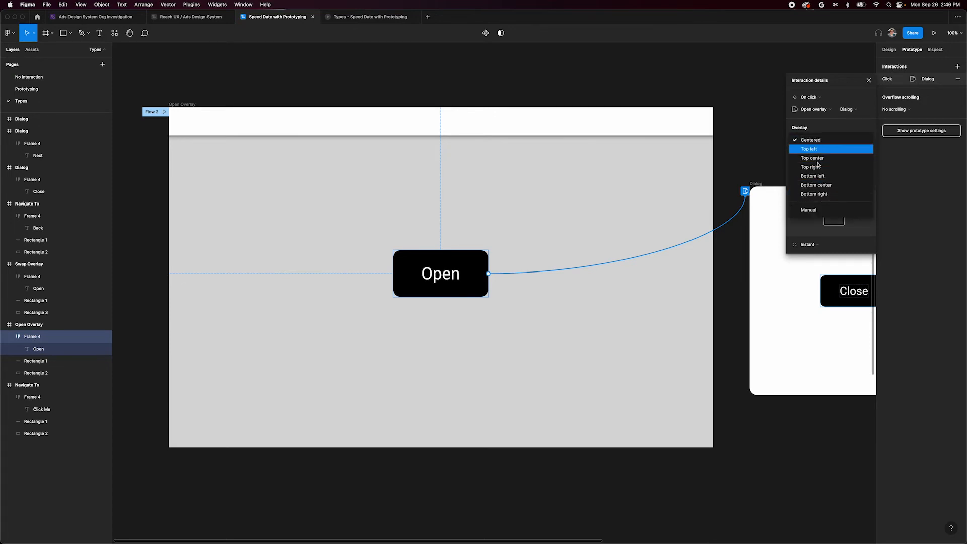
# Keep the overlay centred, close it on outside click and dim the background behind it.
pyautogui.click(810, 139)
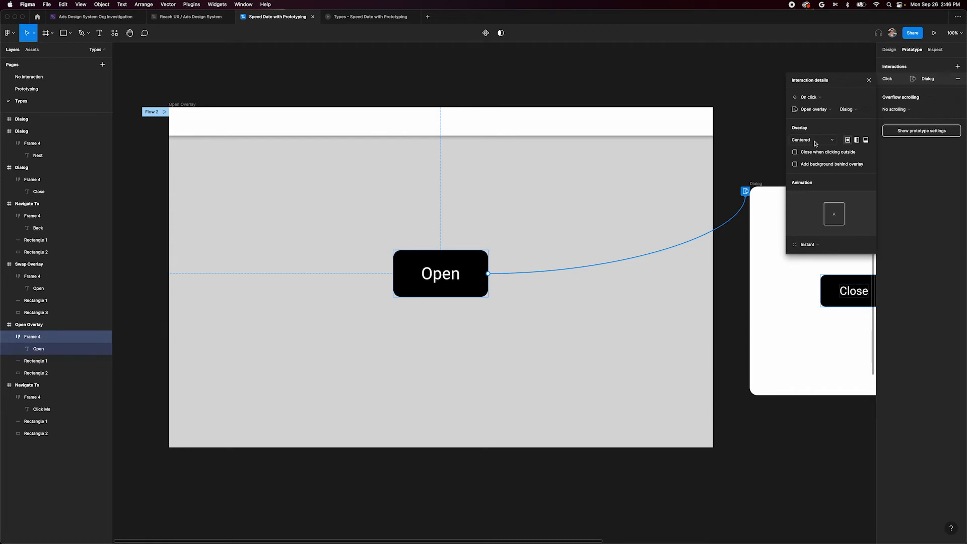
pyautogui.click(794, 151)
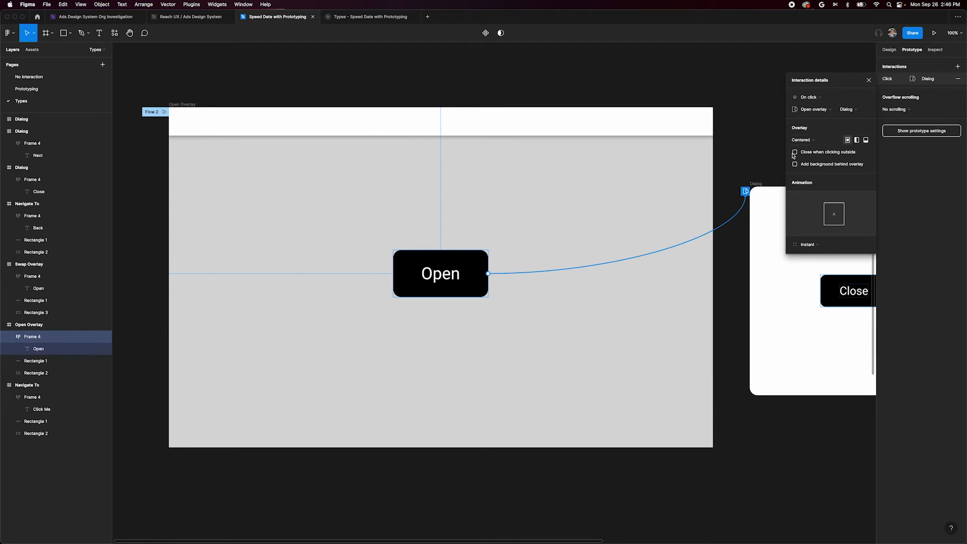
pyautogui.click(794, 163)
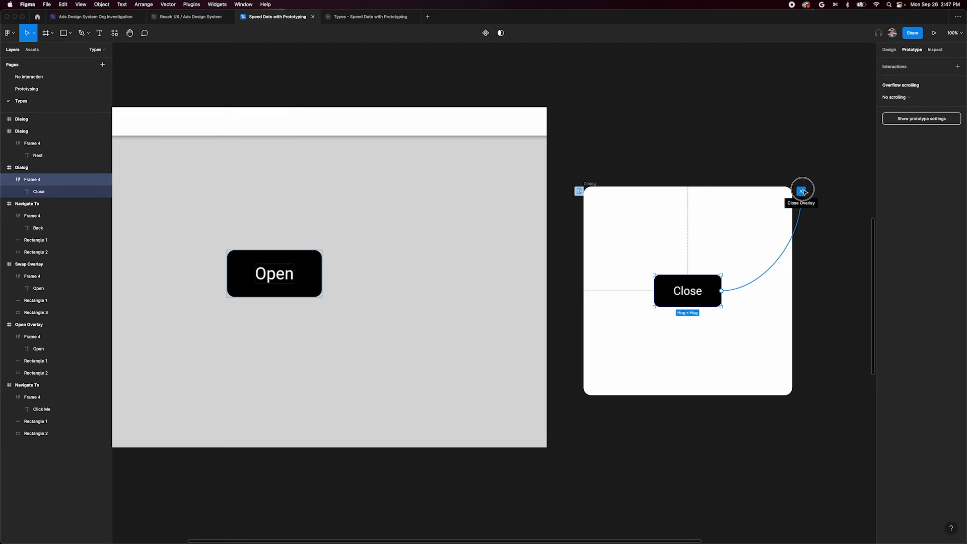
# Make Close dismiss the overlay, then run Flow 2 and open the dialog over the dimmed screen.
pyautogui.click(801, 191)
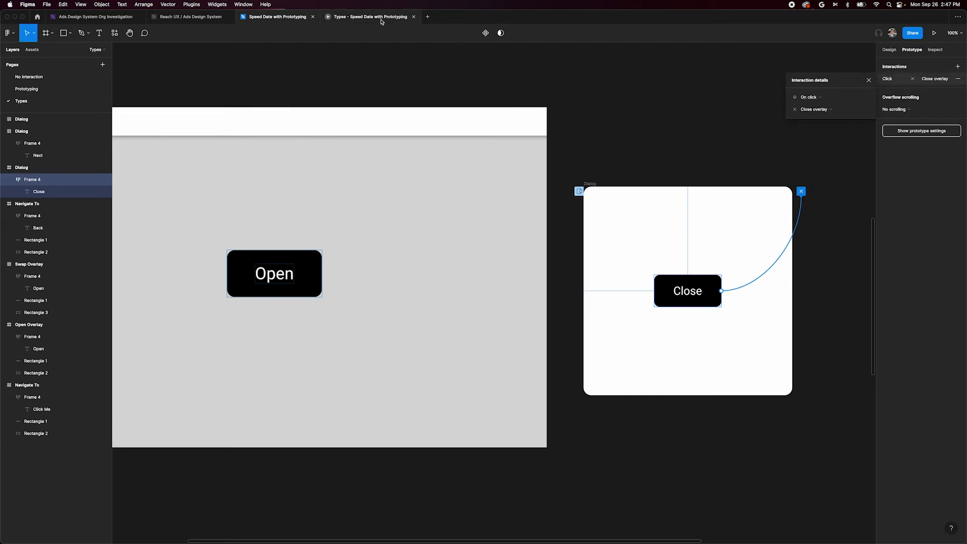
pyautogui.click(936, 34)
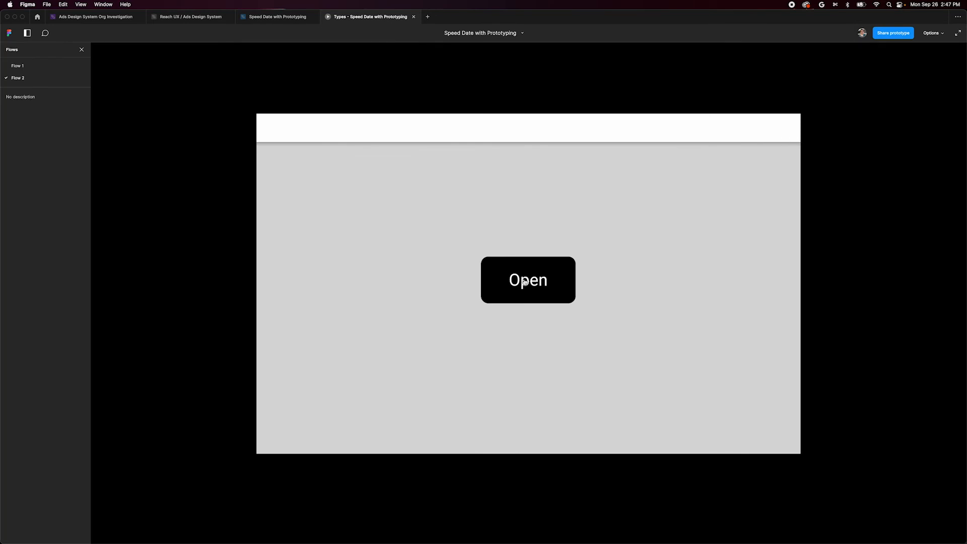
pyautogui.click(527, 280)
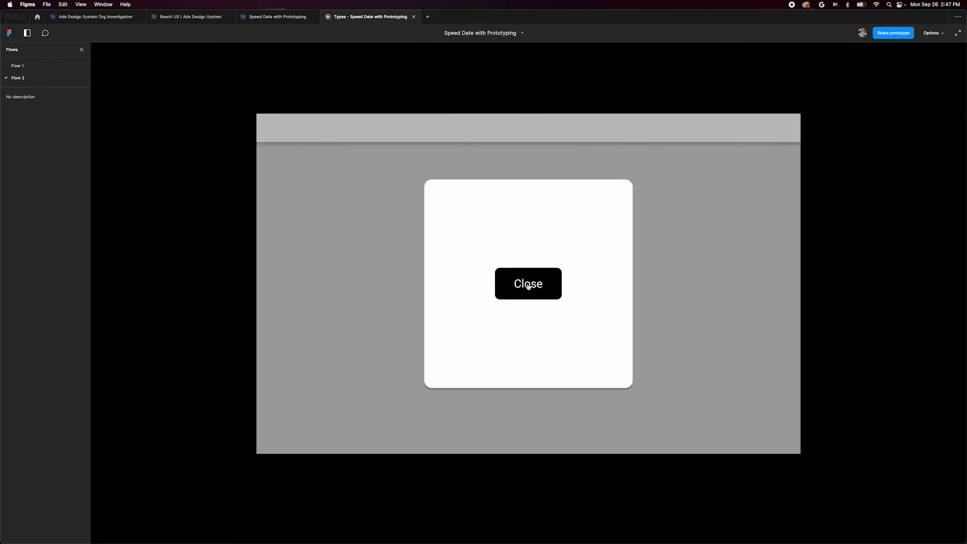
pyautogui.moveTo(583, 312)
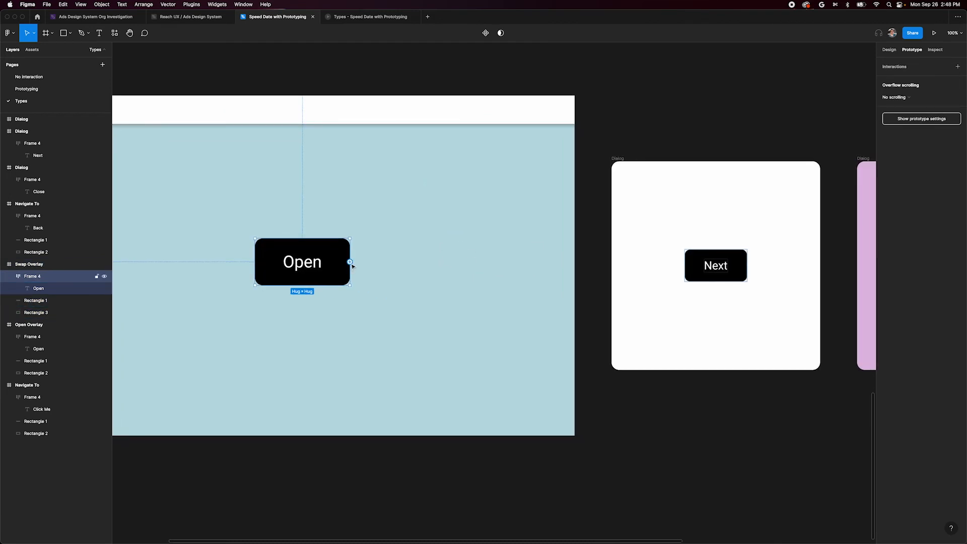
# Wire Open to the Next dialog overlay, and Next to swap it for the pink Close dialog.
pyautogui.click(348, 262)
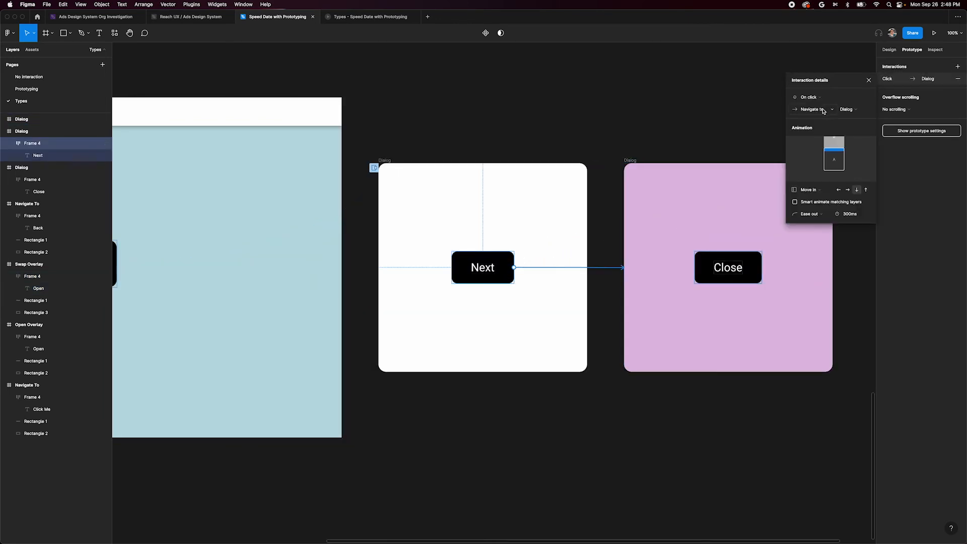
pyautogui.click(813, 109)
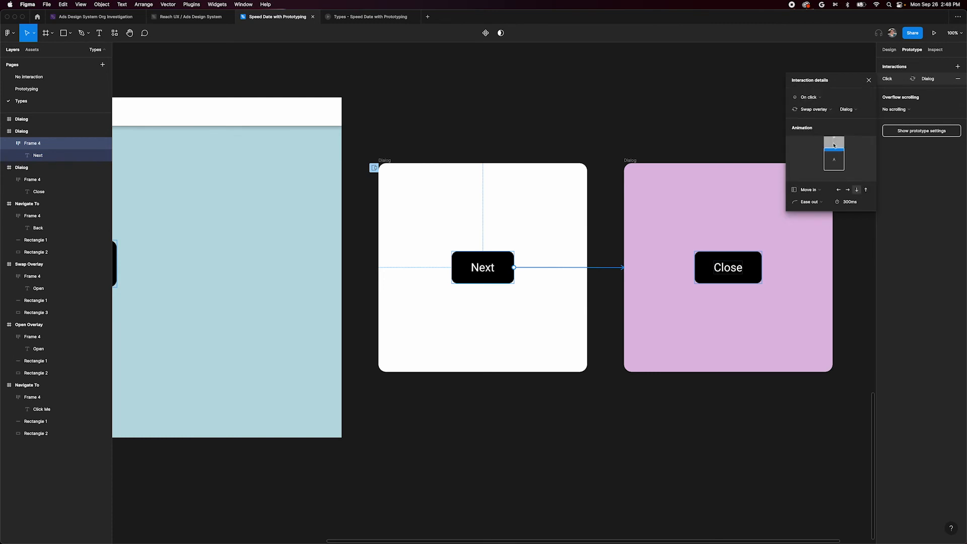
pyautogui.moveTo(727, 129)
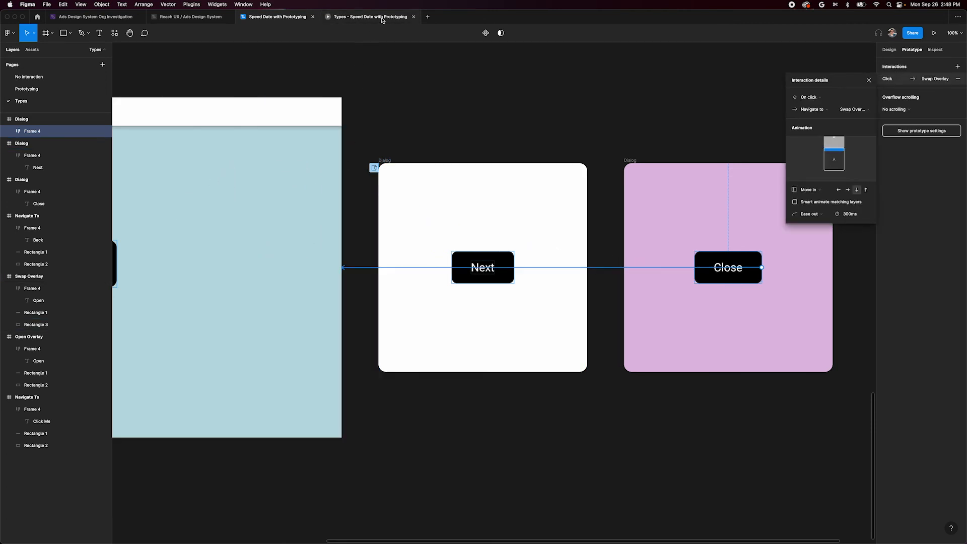
# Run Flow 3: open the white Next dialog, swap to the pink one, then close back to Open.
pyautogui.click(937, 32)
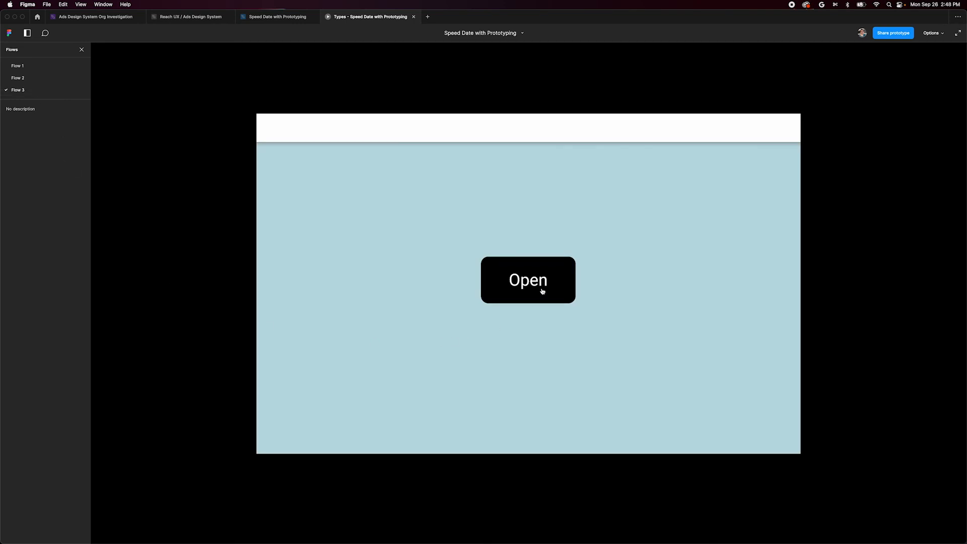
pyautogui.click(528, 286)
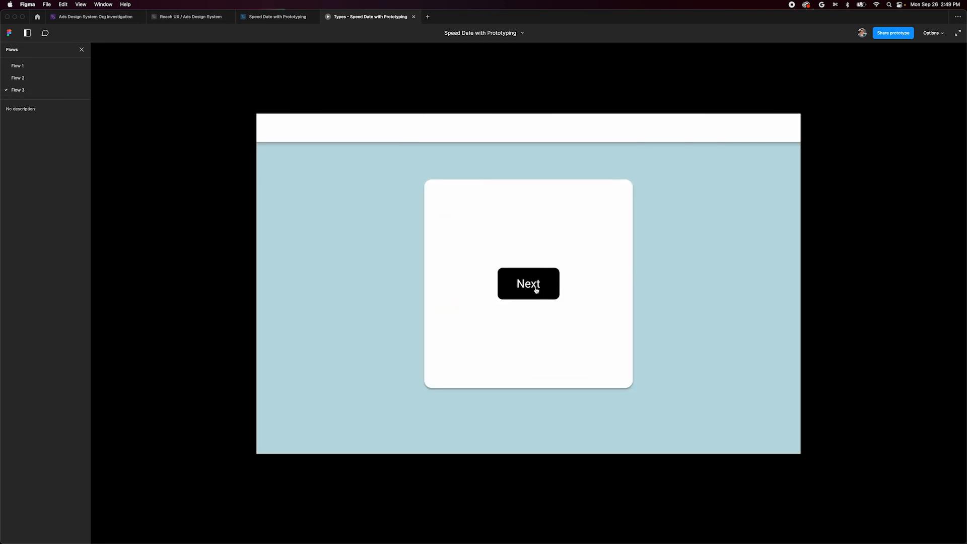
pyautogui.click(528, 285)
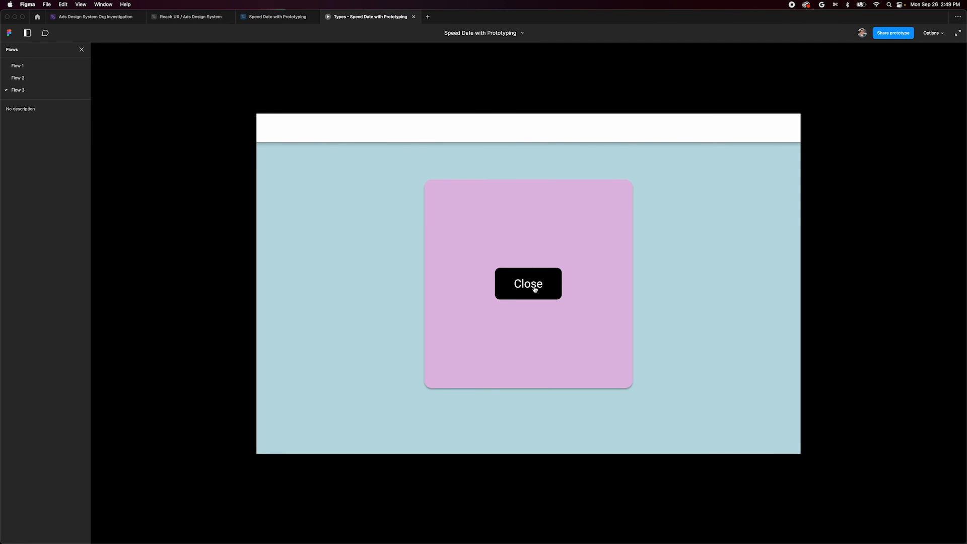
pyautogui.click(528, 284)
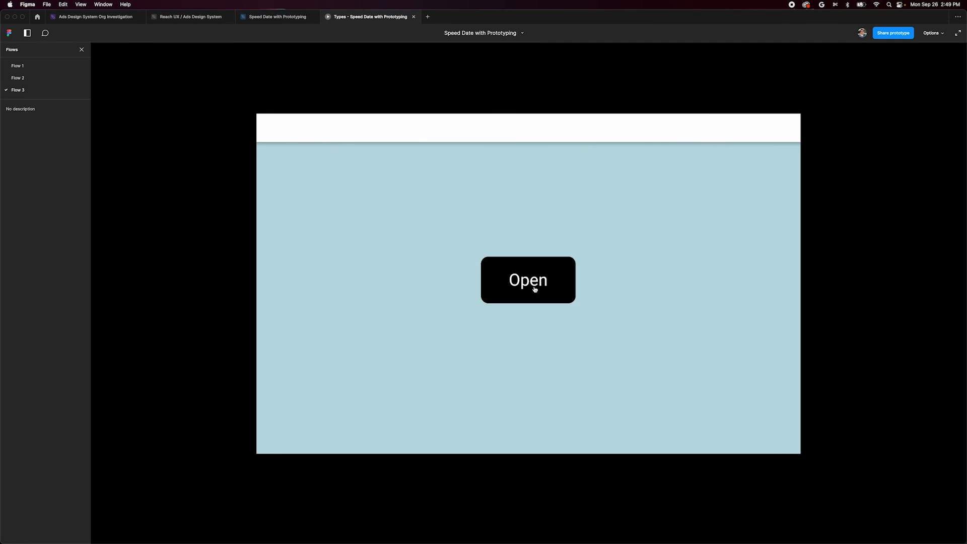
pyautogui.moveTo(322, 39)
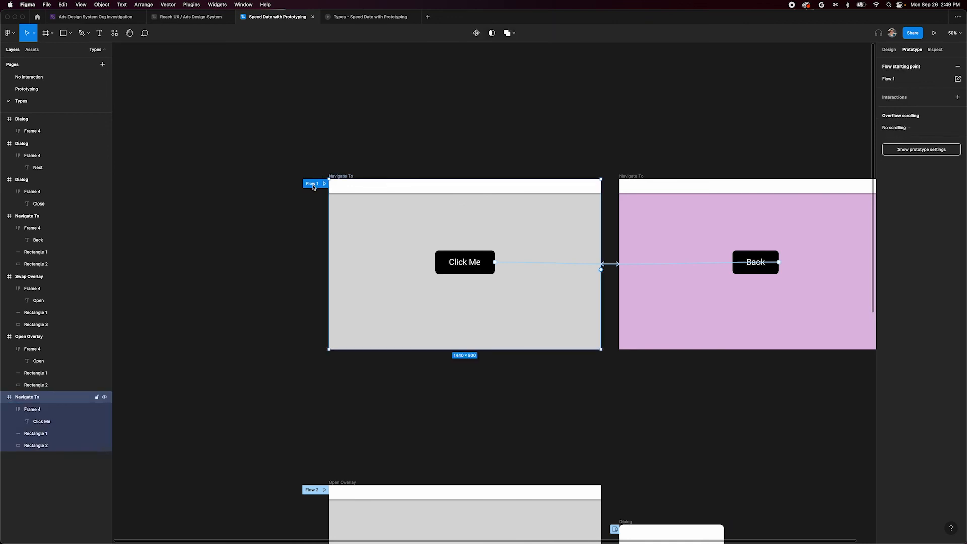
# Describe Flow 1 as 'Describe whats going on' and rename Flow 2 to 'Another Title'.
pyautogui.click(911, 79)
pyautogui.write('Describe whats')
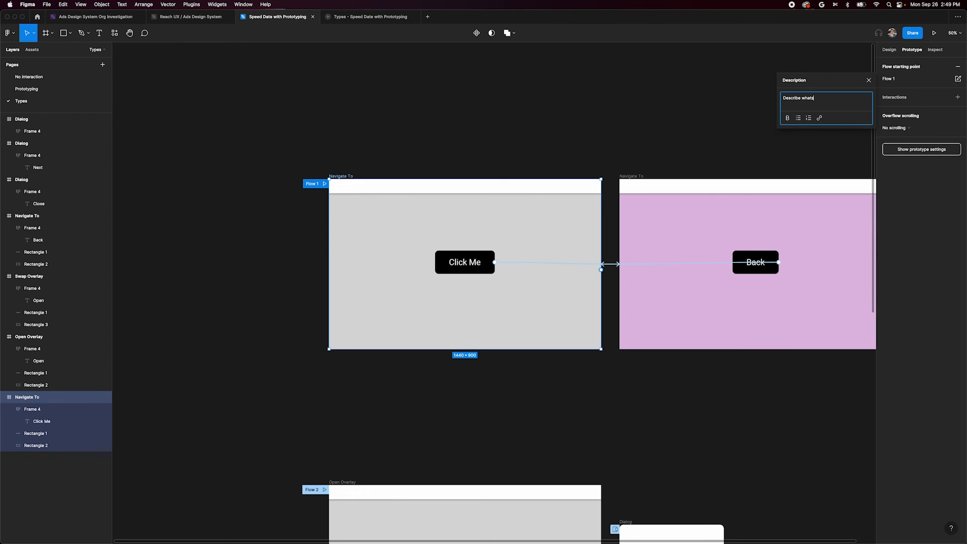
pyautogui.write('going on')
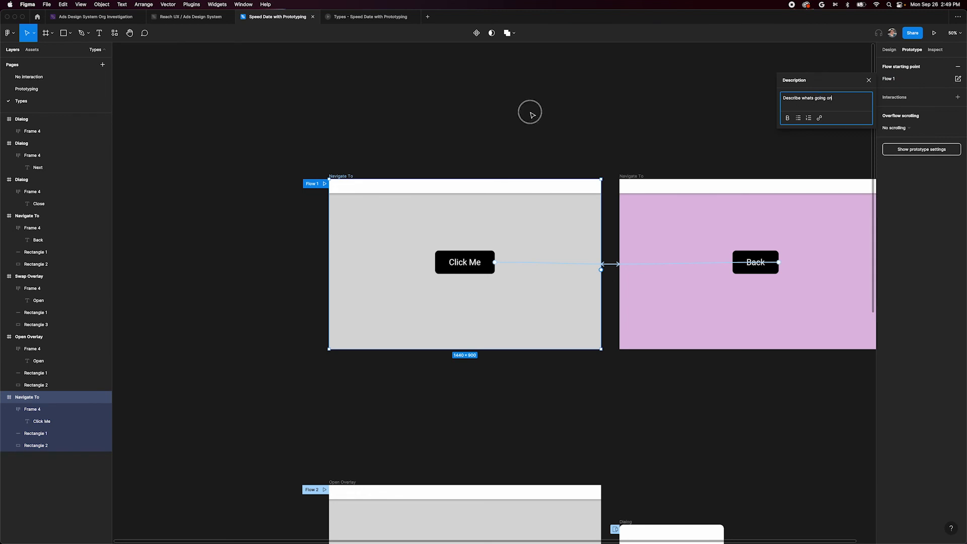
pyautogui.scroll(-3)
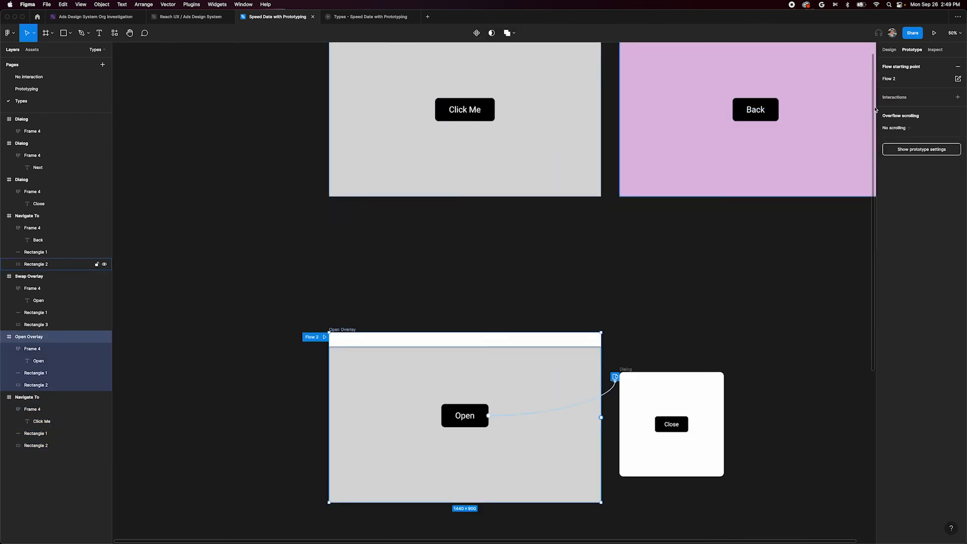
pyautogui.write('Another Title')
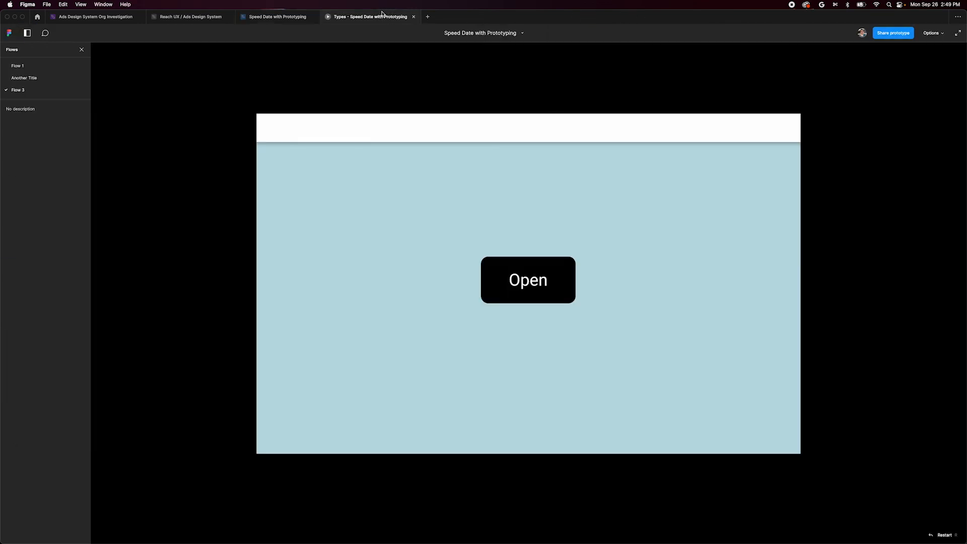
pyautogui.moveTo(33, 78)
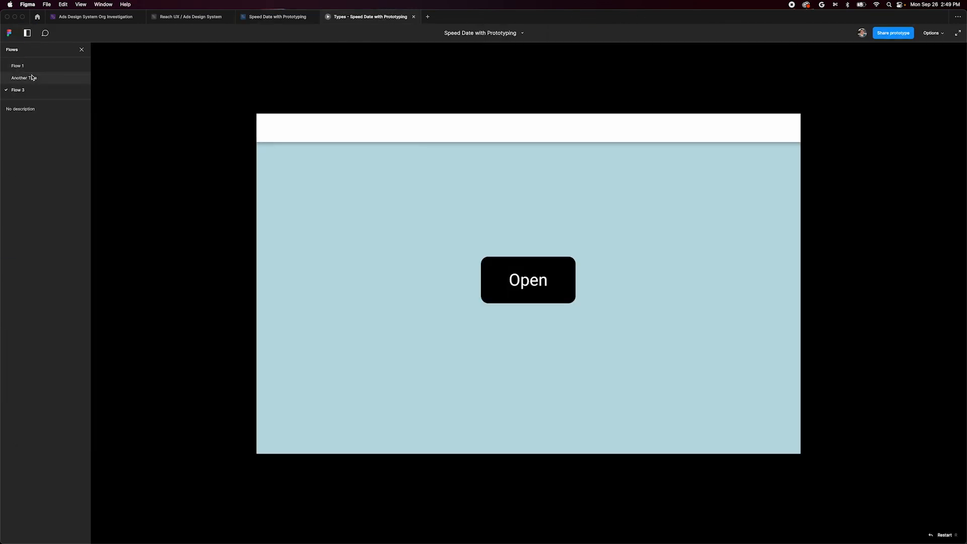